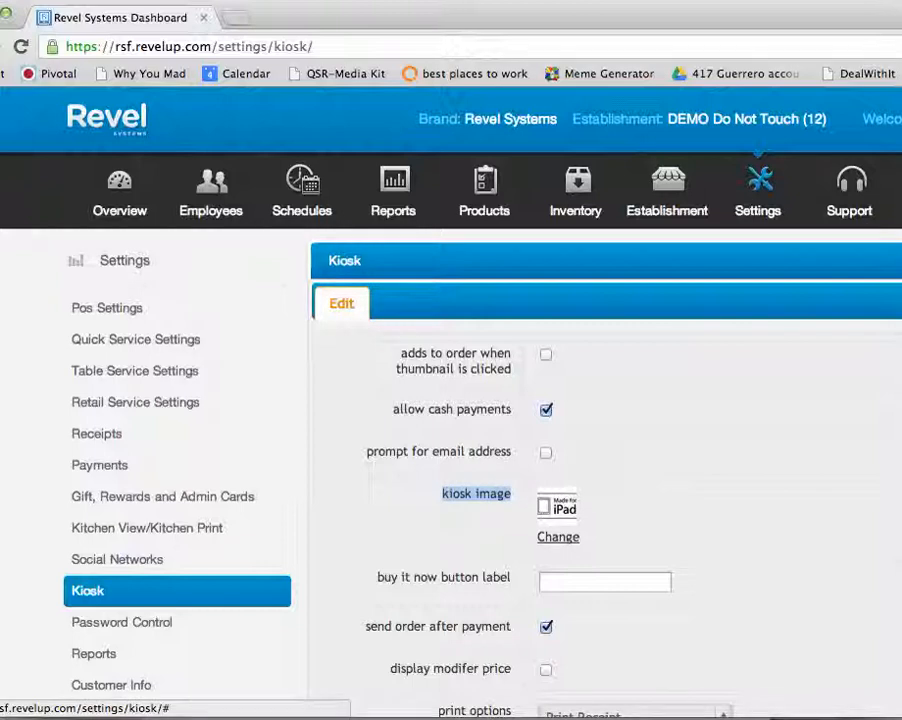
# - Switch the kiosk image field to accept a replacement file upload
pyautogui.click(558, 537)
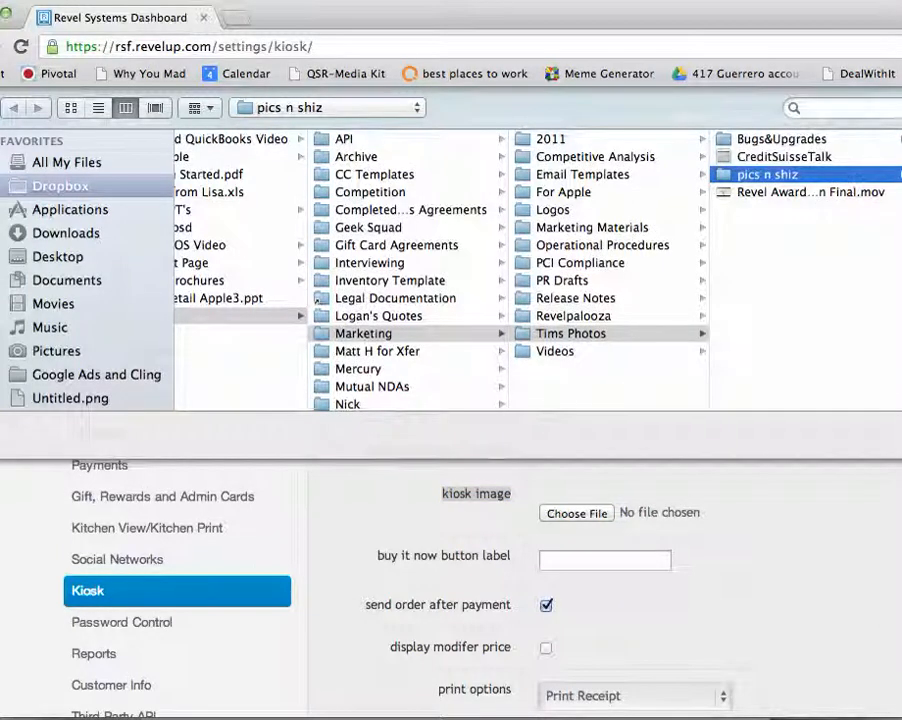
pyautogui.click(764, 173)
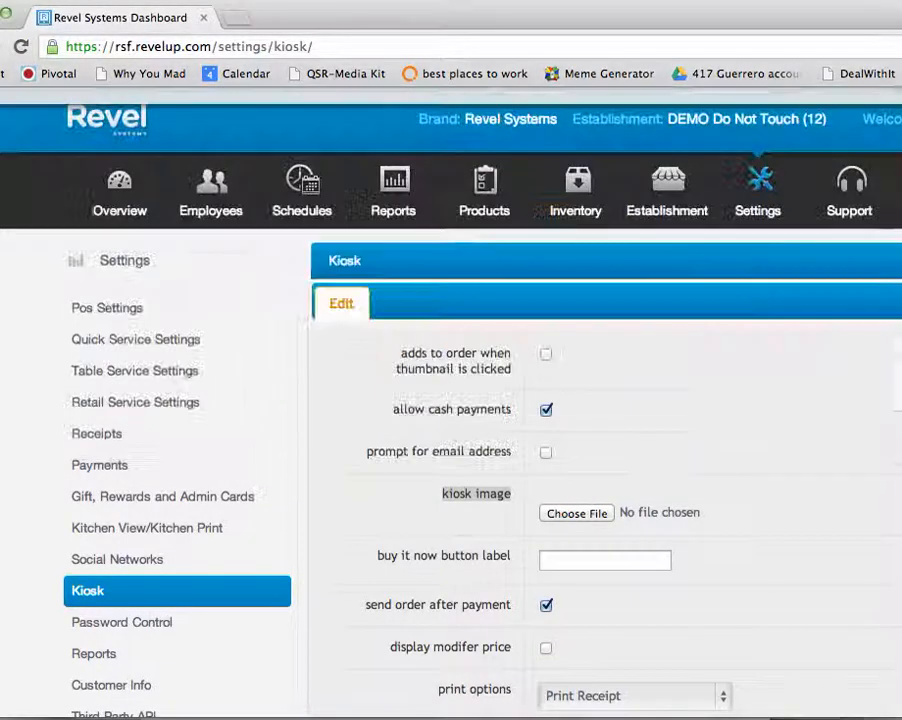
# - Upload madeForiPad.jpeg as the kiosk image and save the Kiosk settings
pyautogui.click(576, 512)
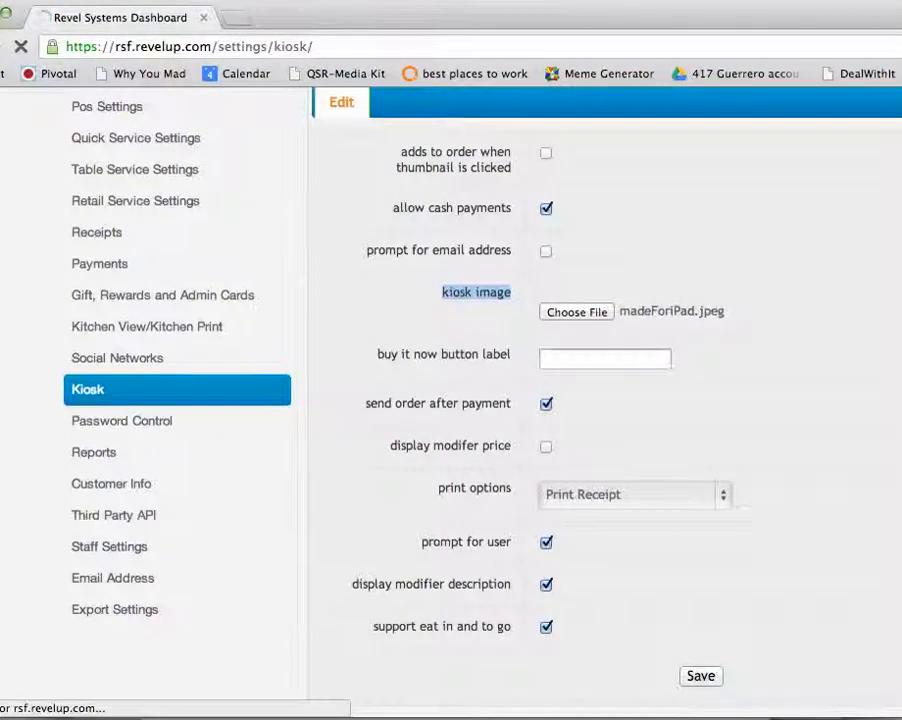
pyautogui.click(698, 676)
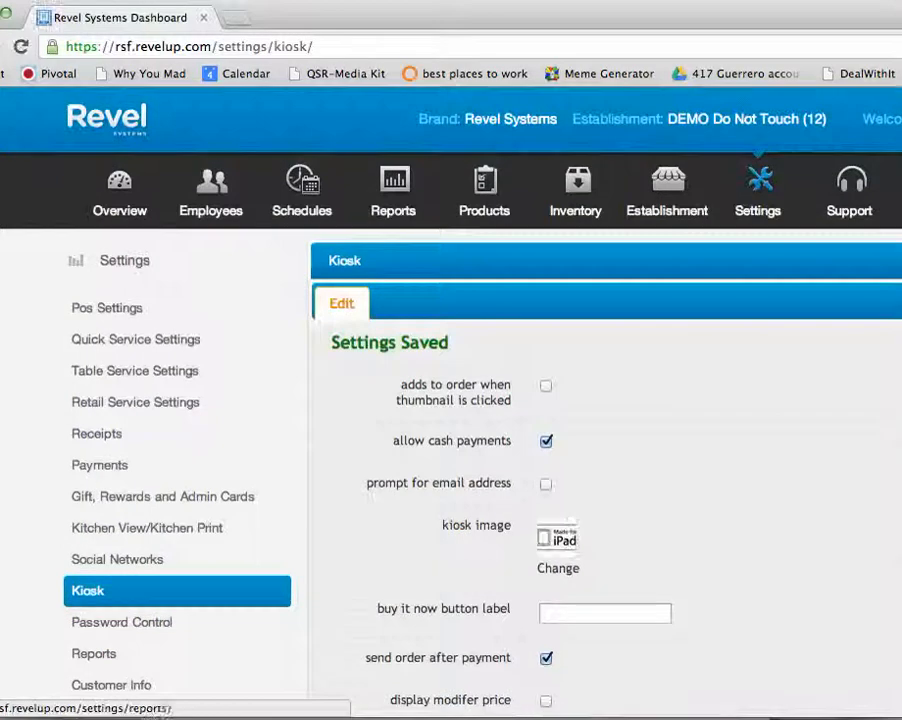